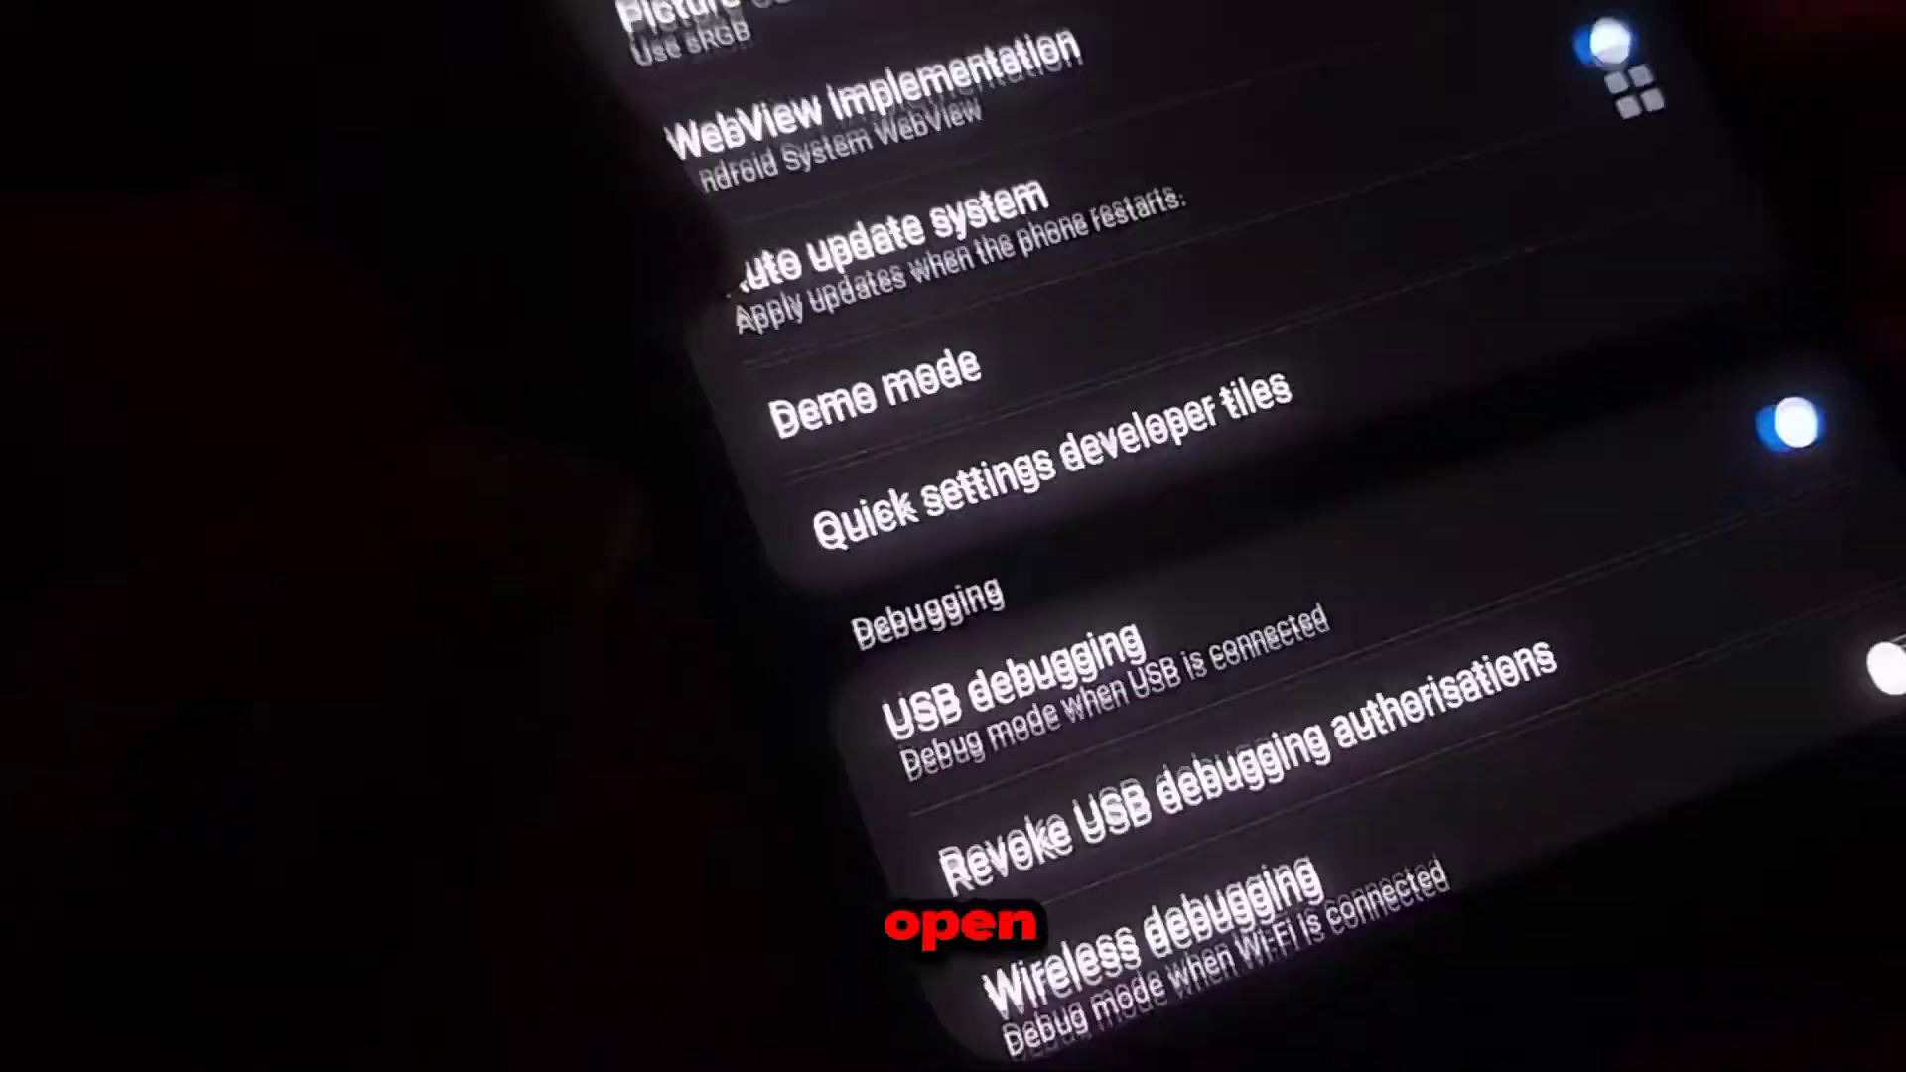
Step: Allow USB debugging on the phone by confirming the Allow USB debugging? prompt
scroll("down", 3)
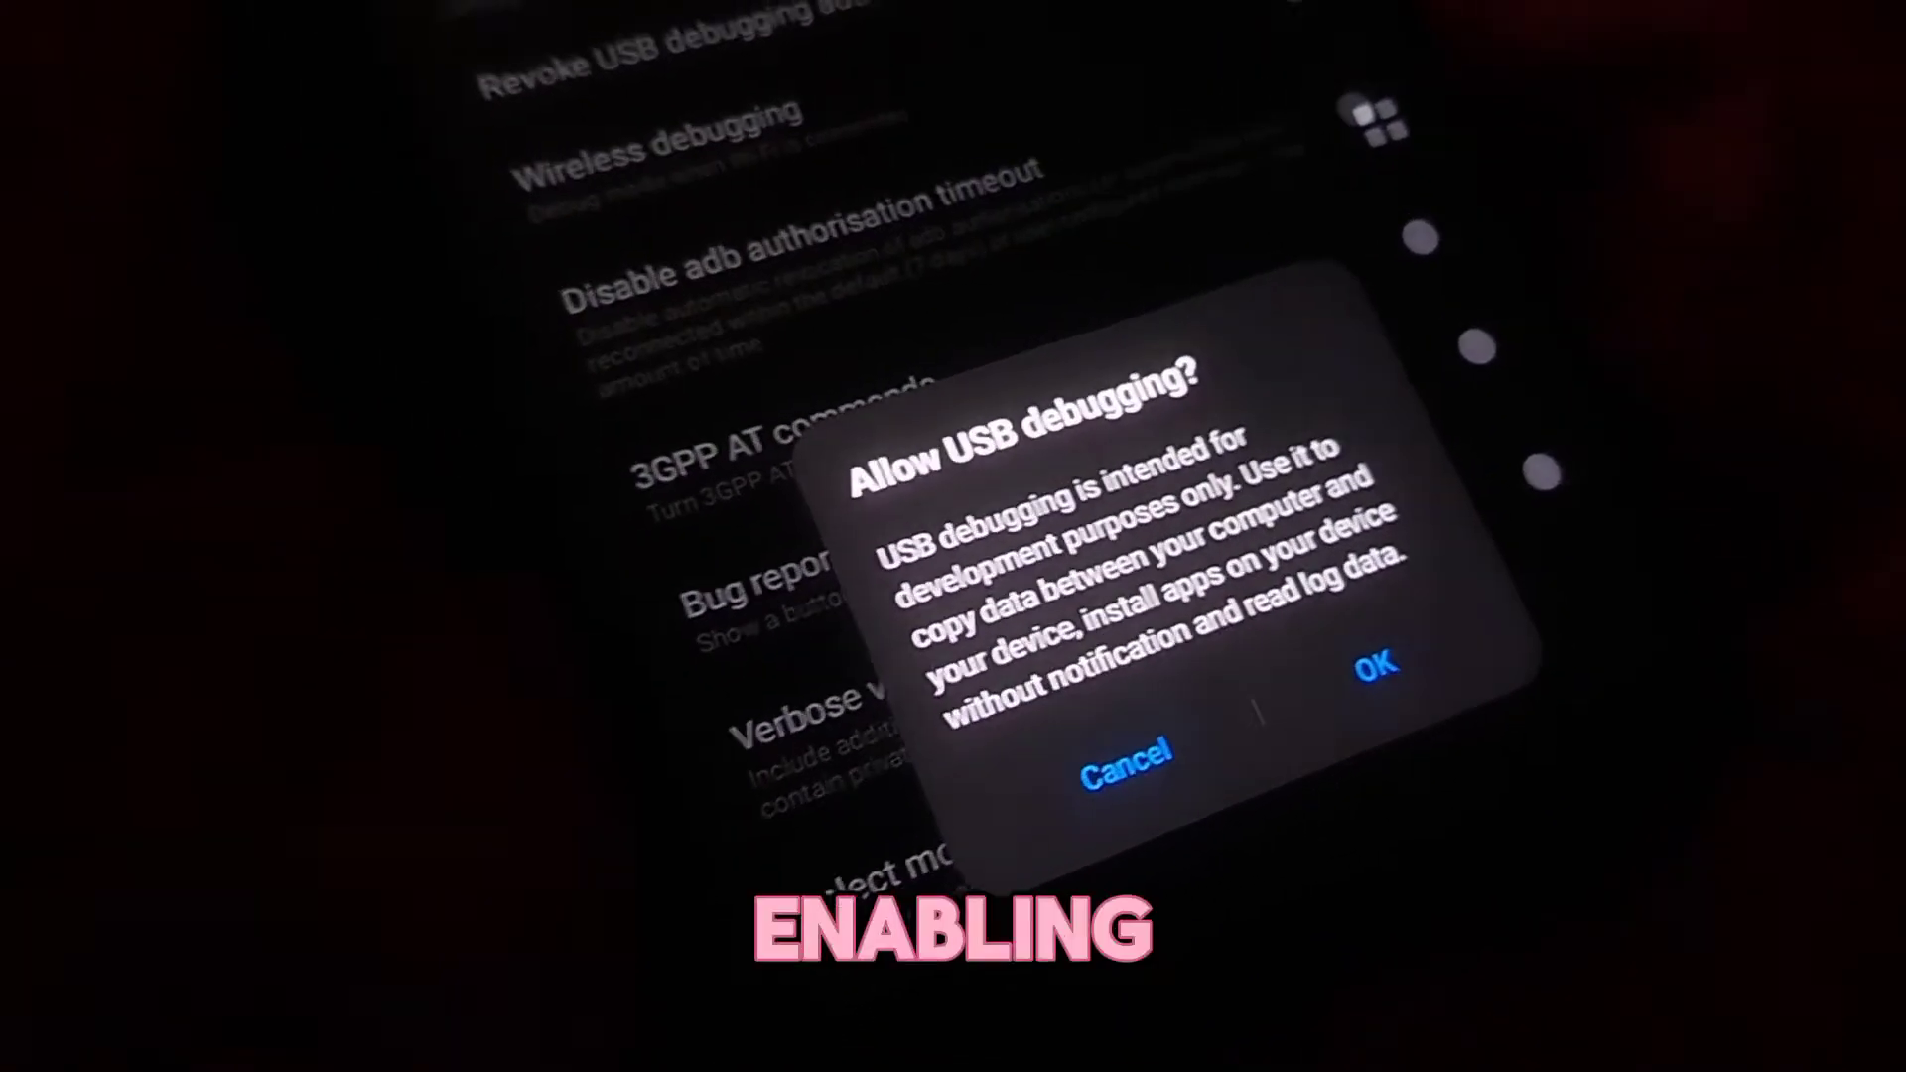
left_click(1374, 664)
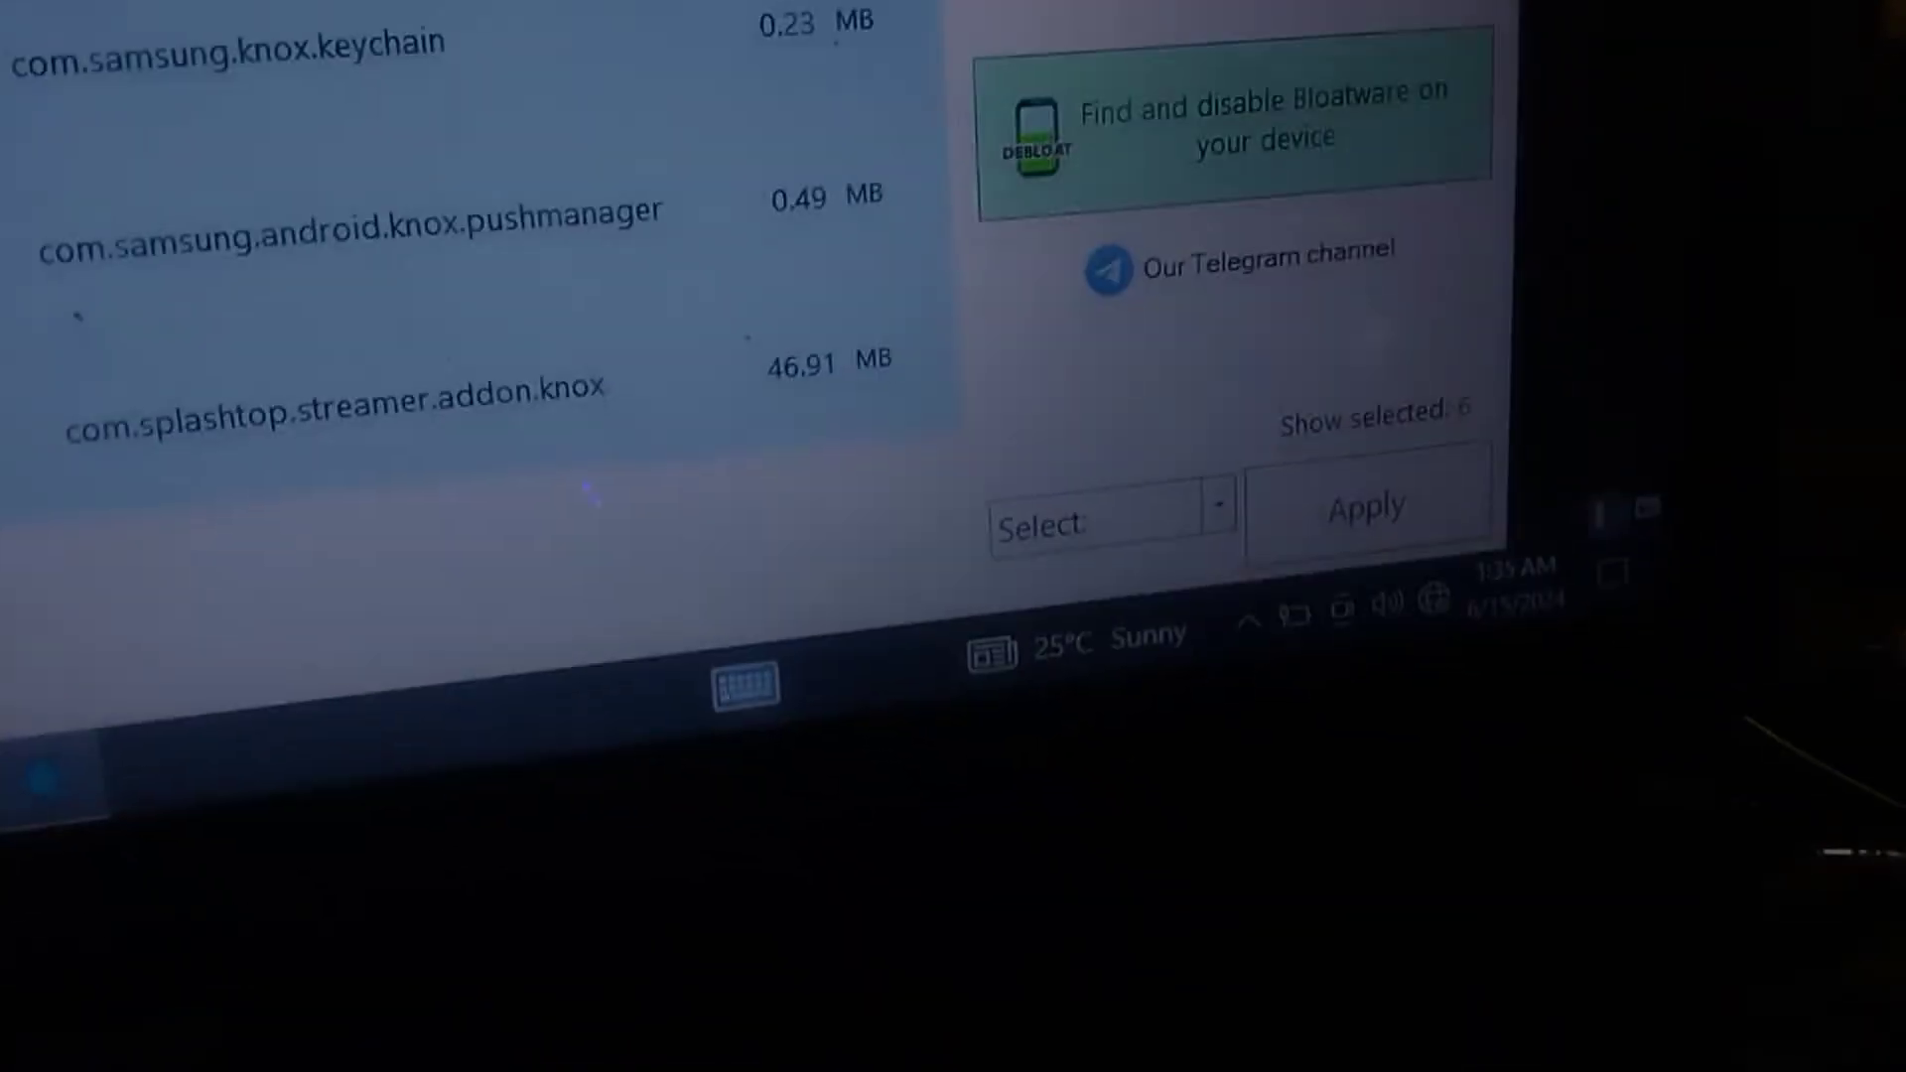
Step: Uninstall the six selected Knox packages, accepting the system-application warning
left_click(1111, 515)
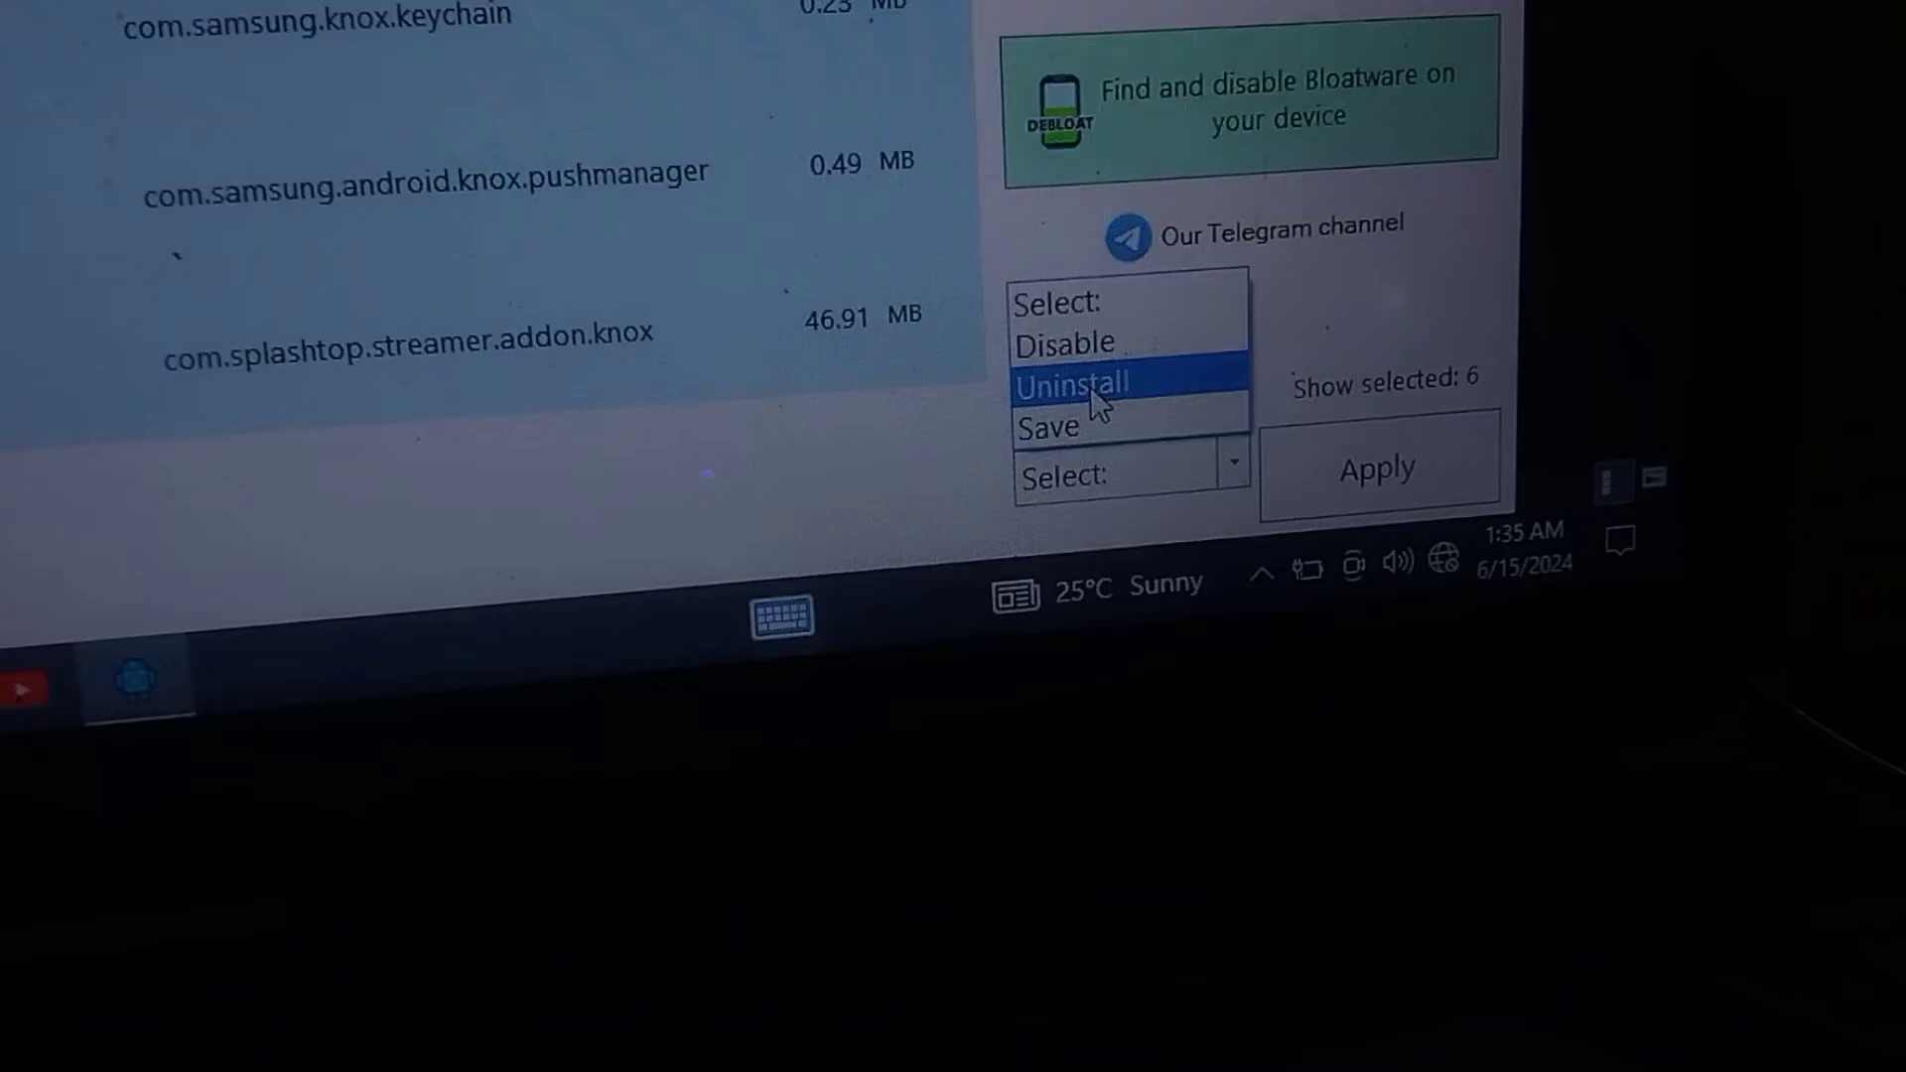
left_click(1075, 382)
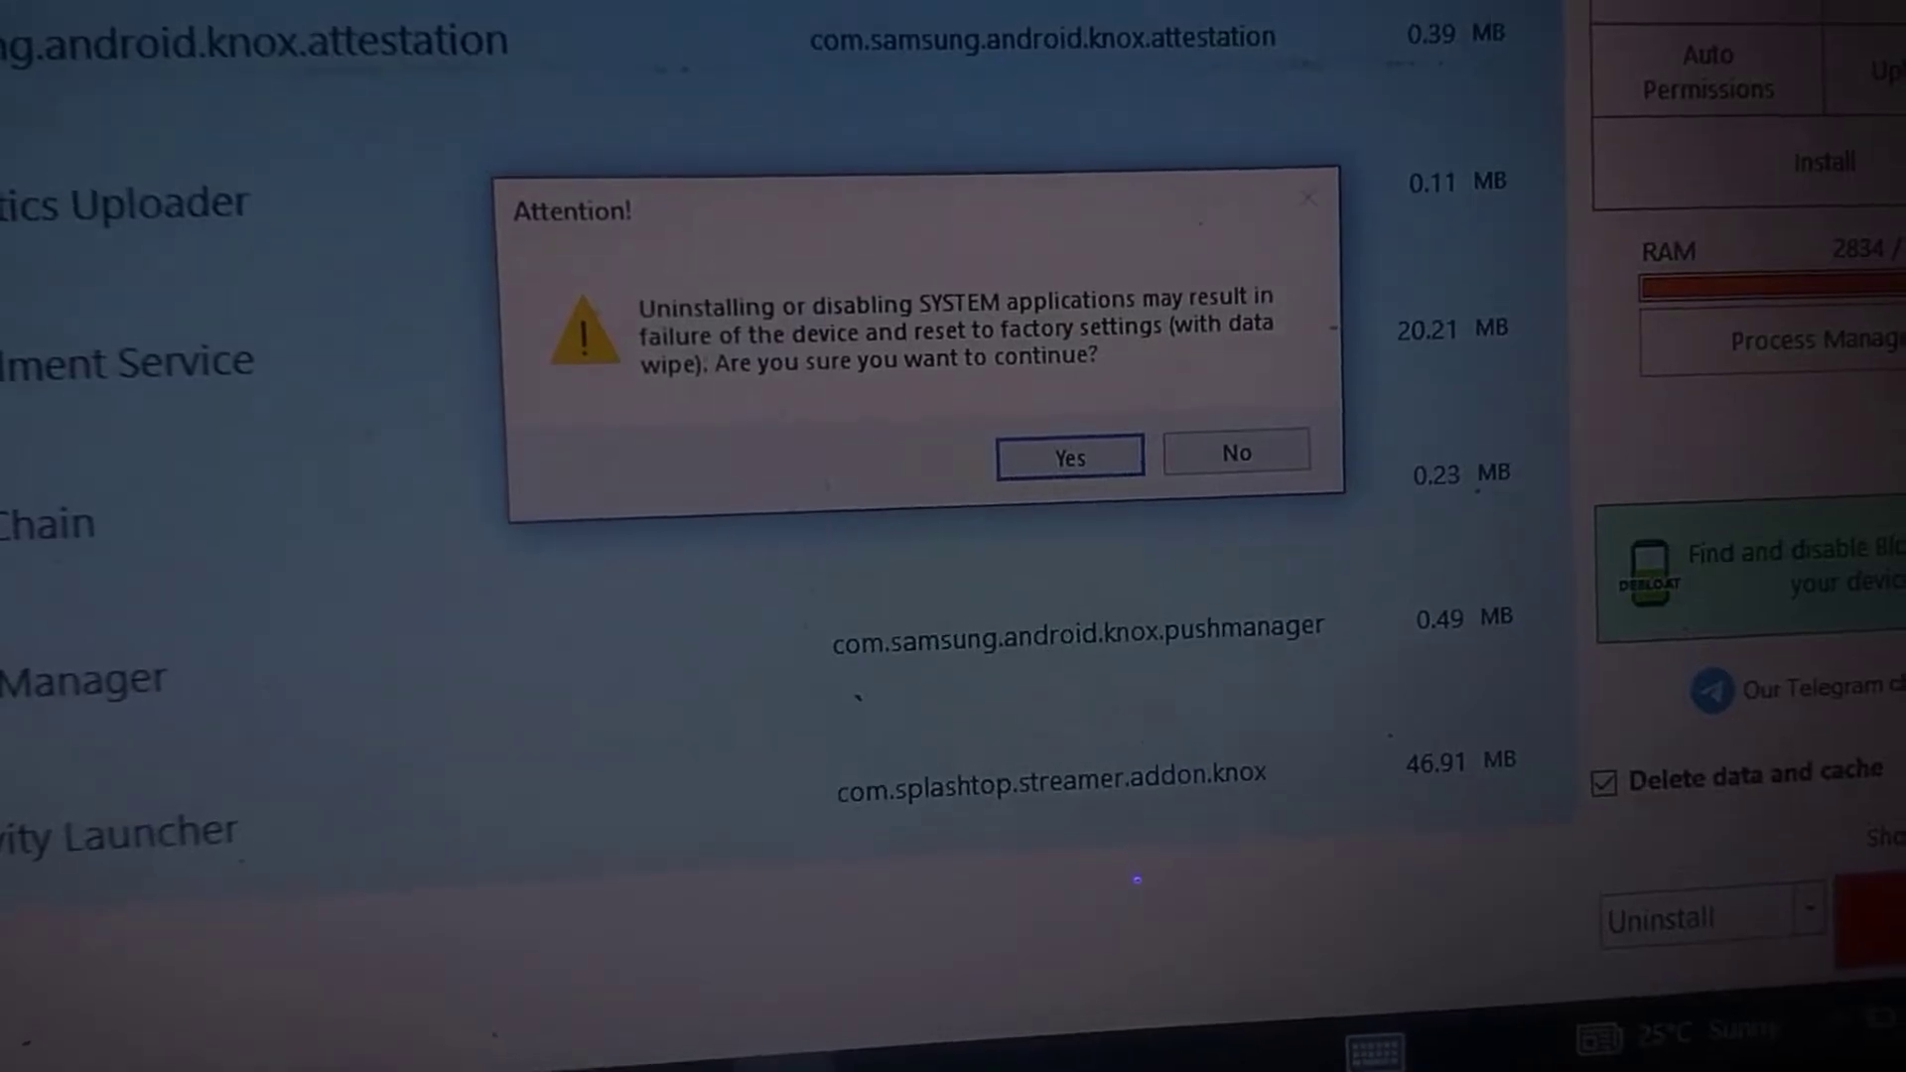
left_click(1069, 454)
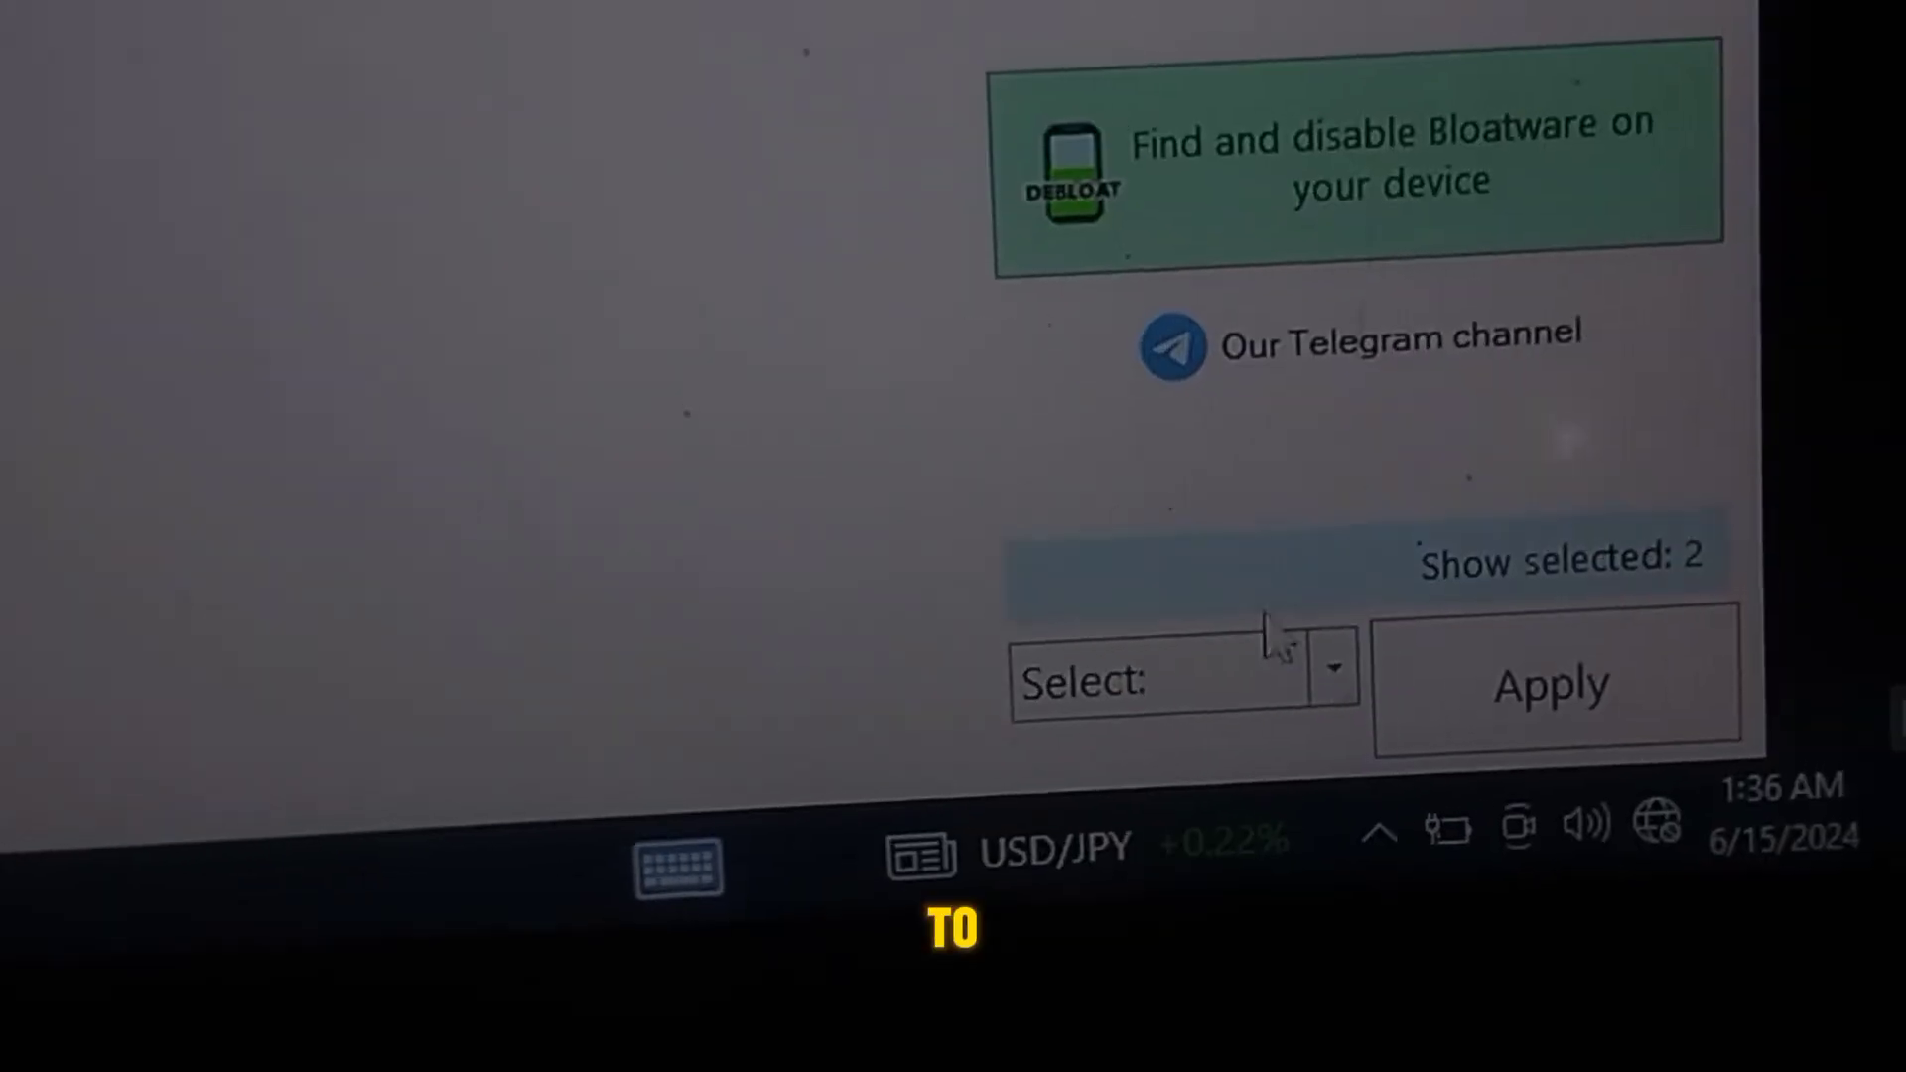
Step: Disable the two selected packages, confirm the warning and acknowledge the 2/2 task completed notice
left_click(1333, 673)
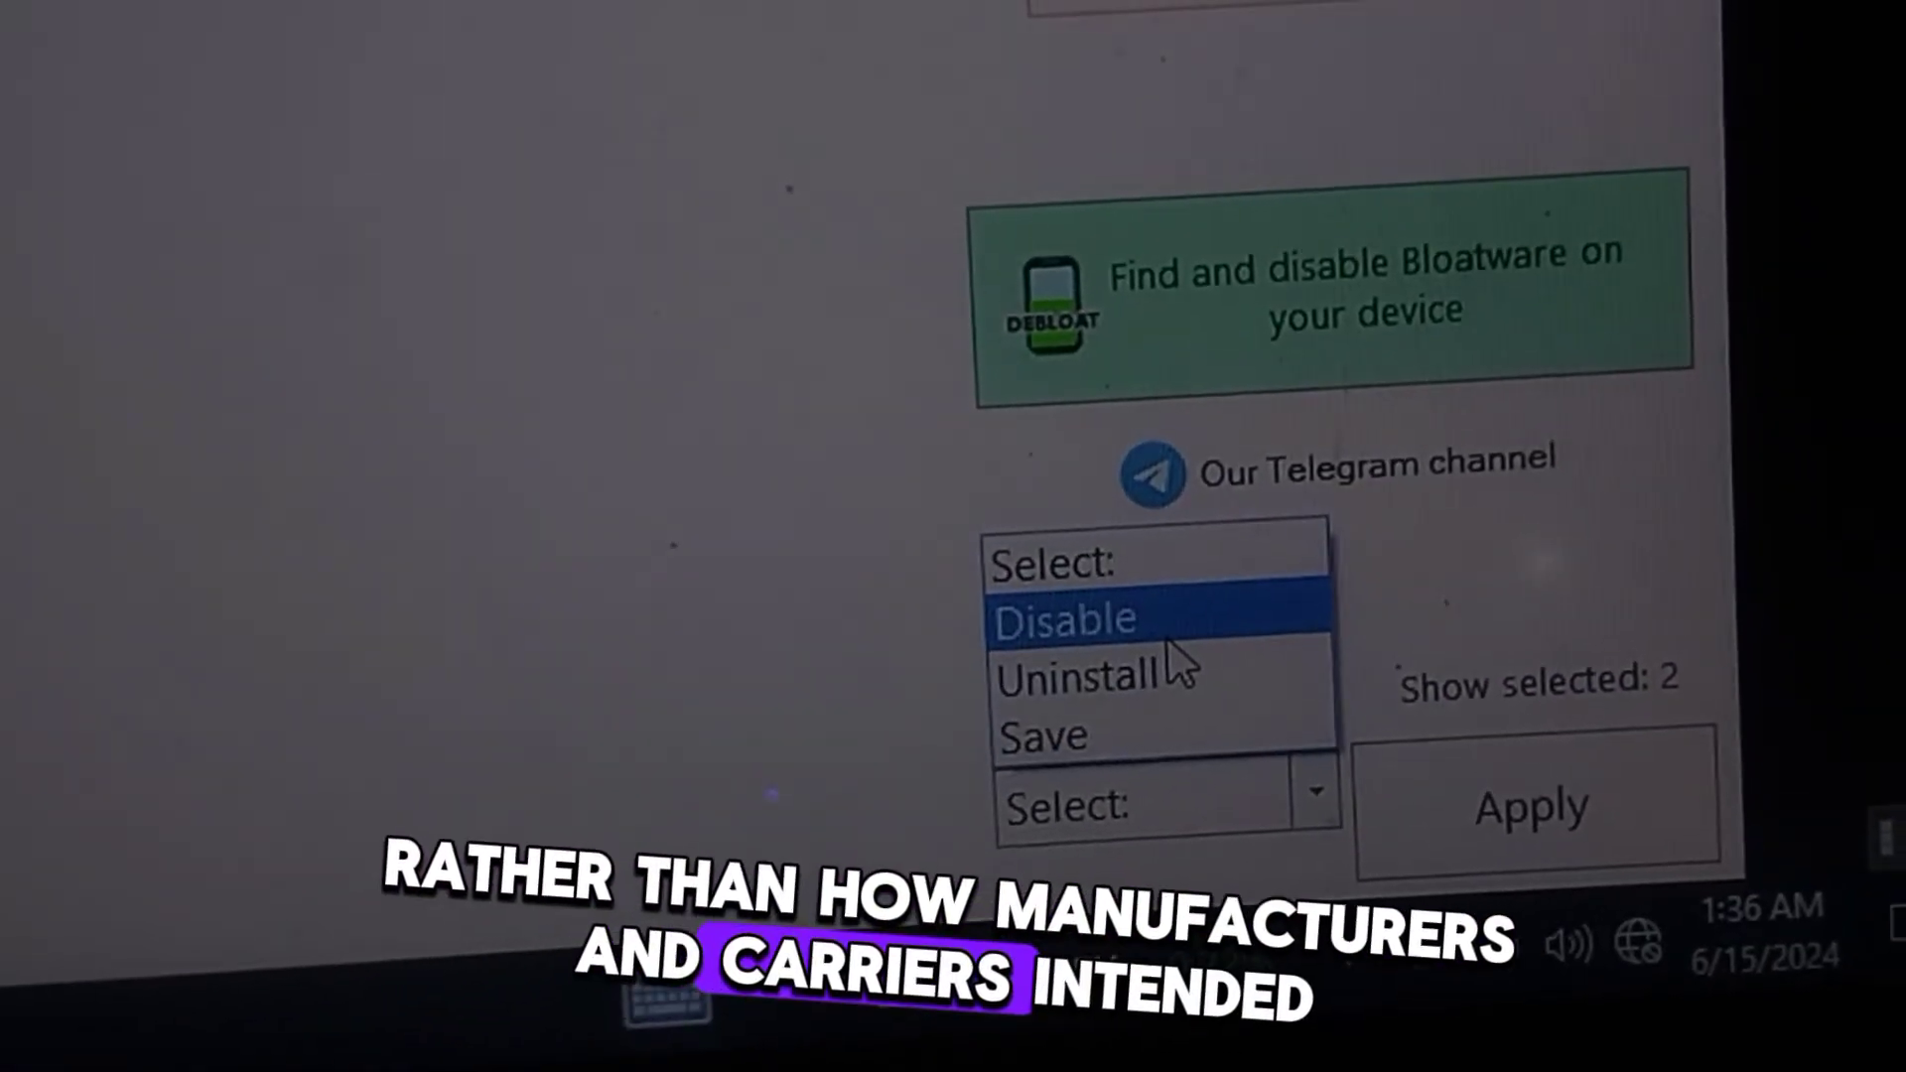
left_click(1070, 619)
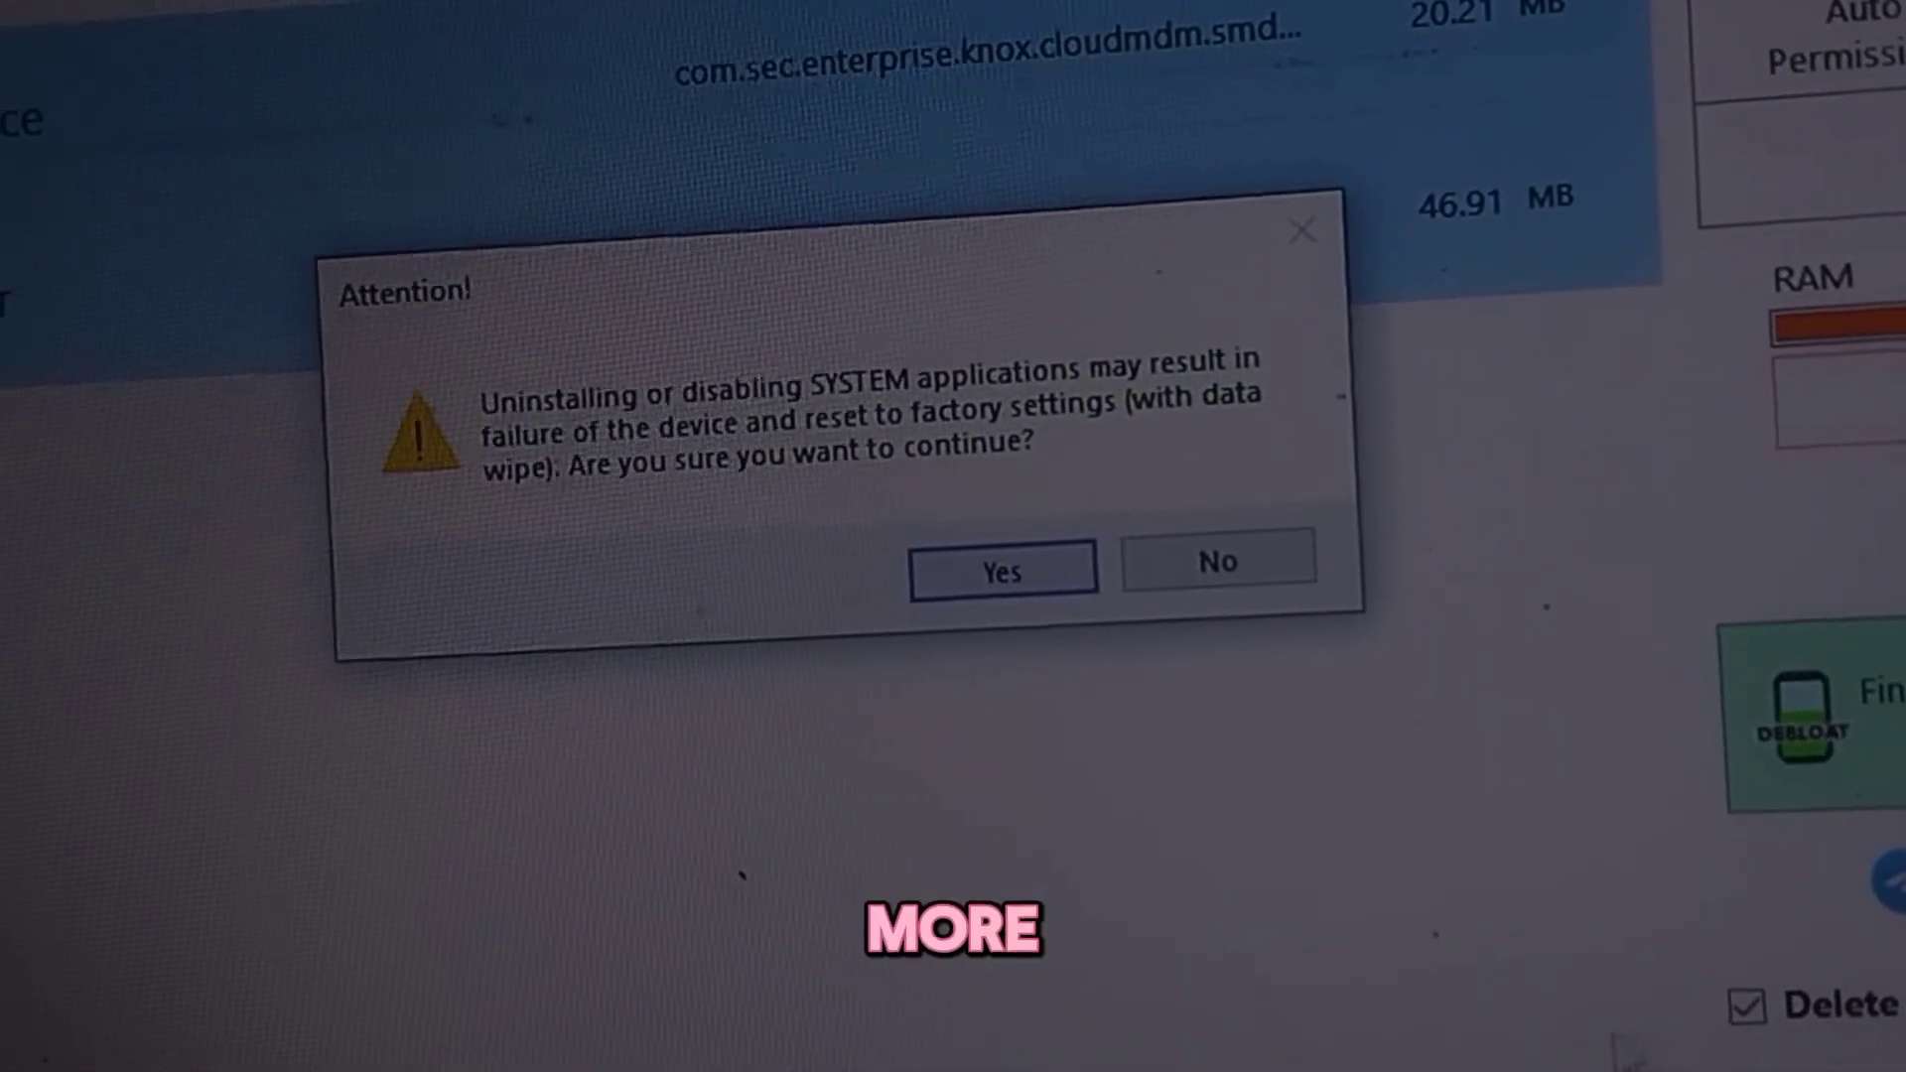
left_click(999, 568)
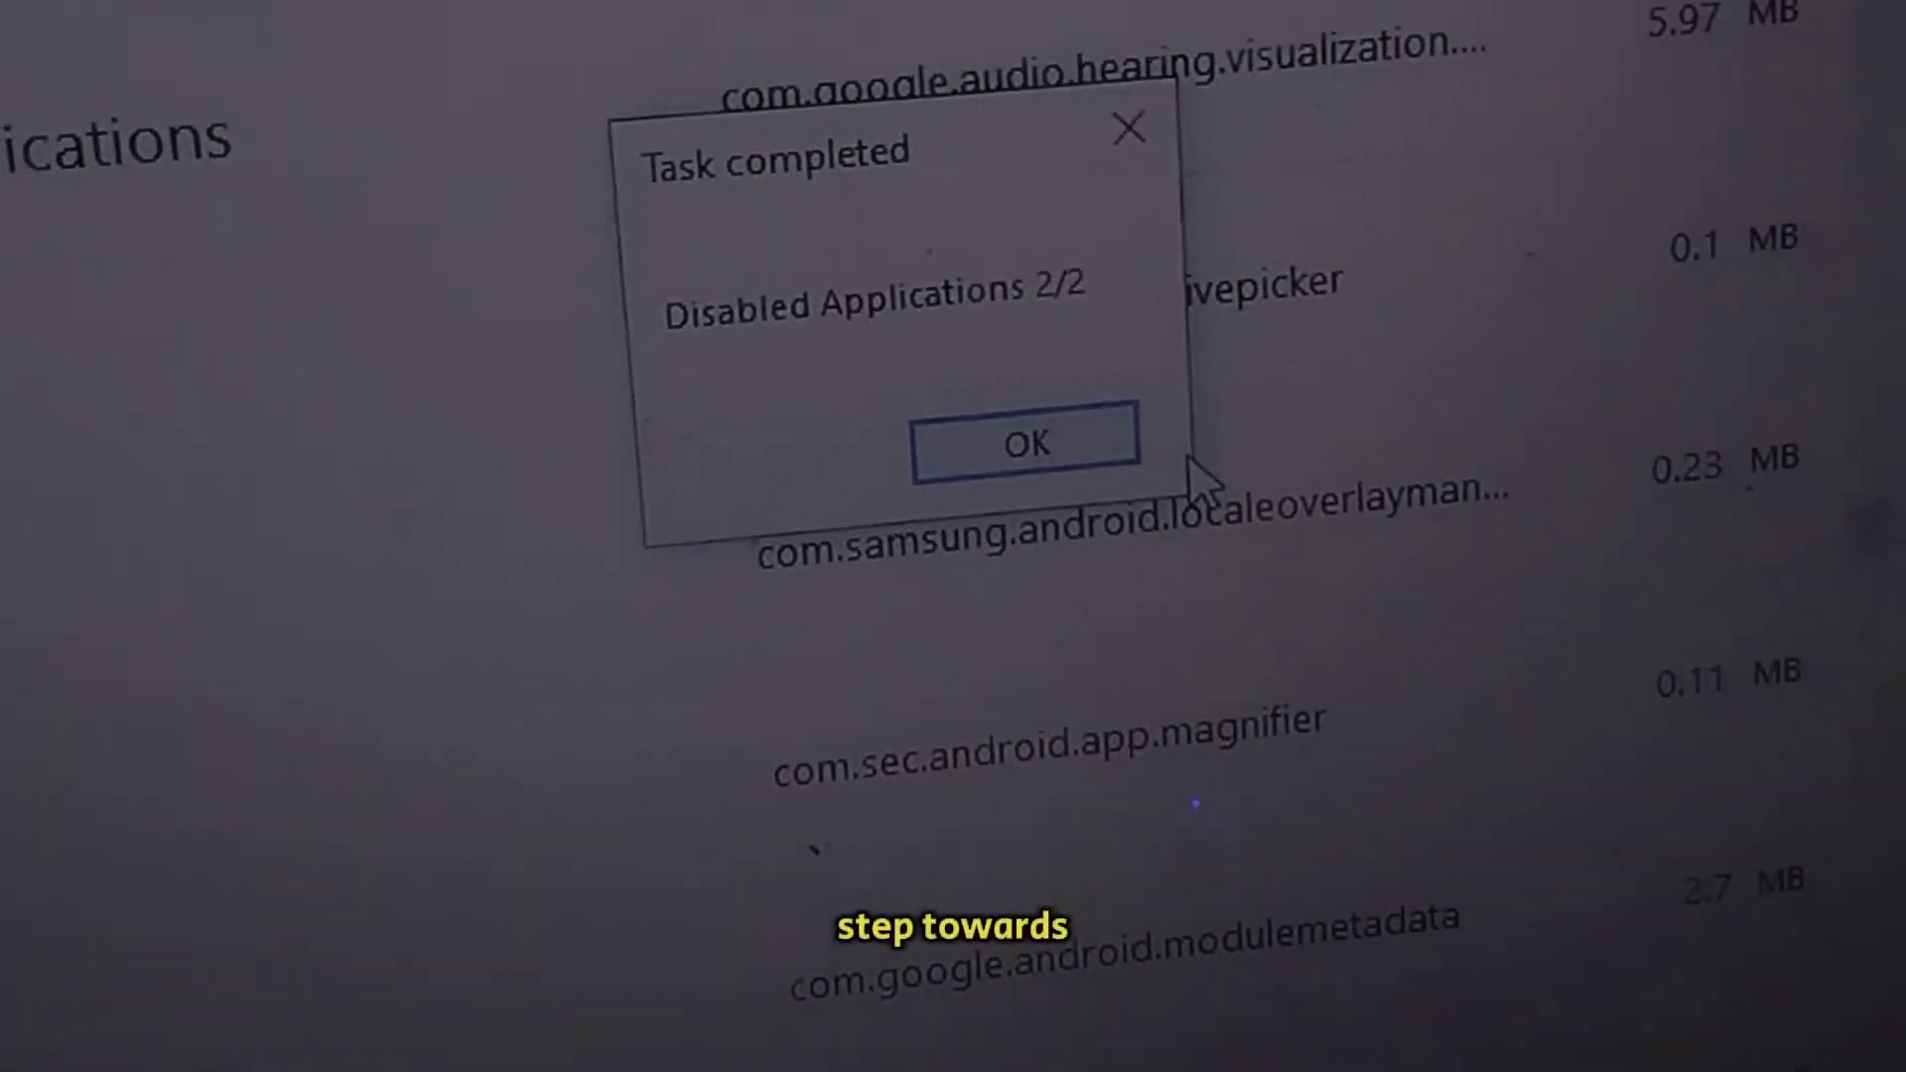
left_click(1021, 440)
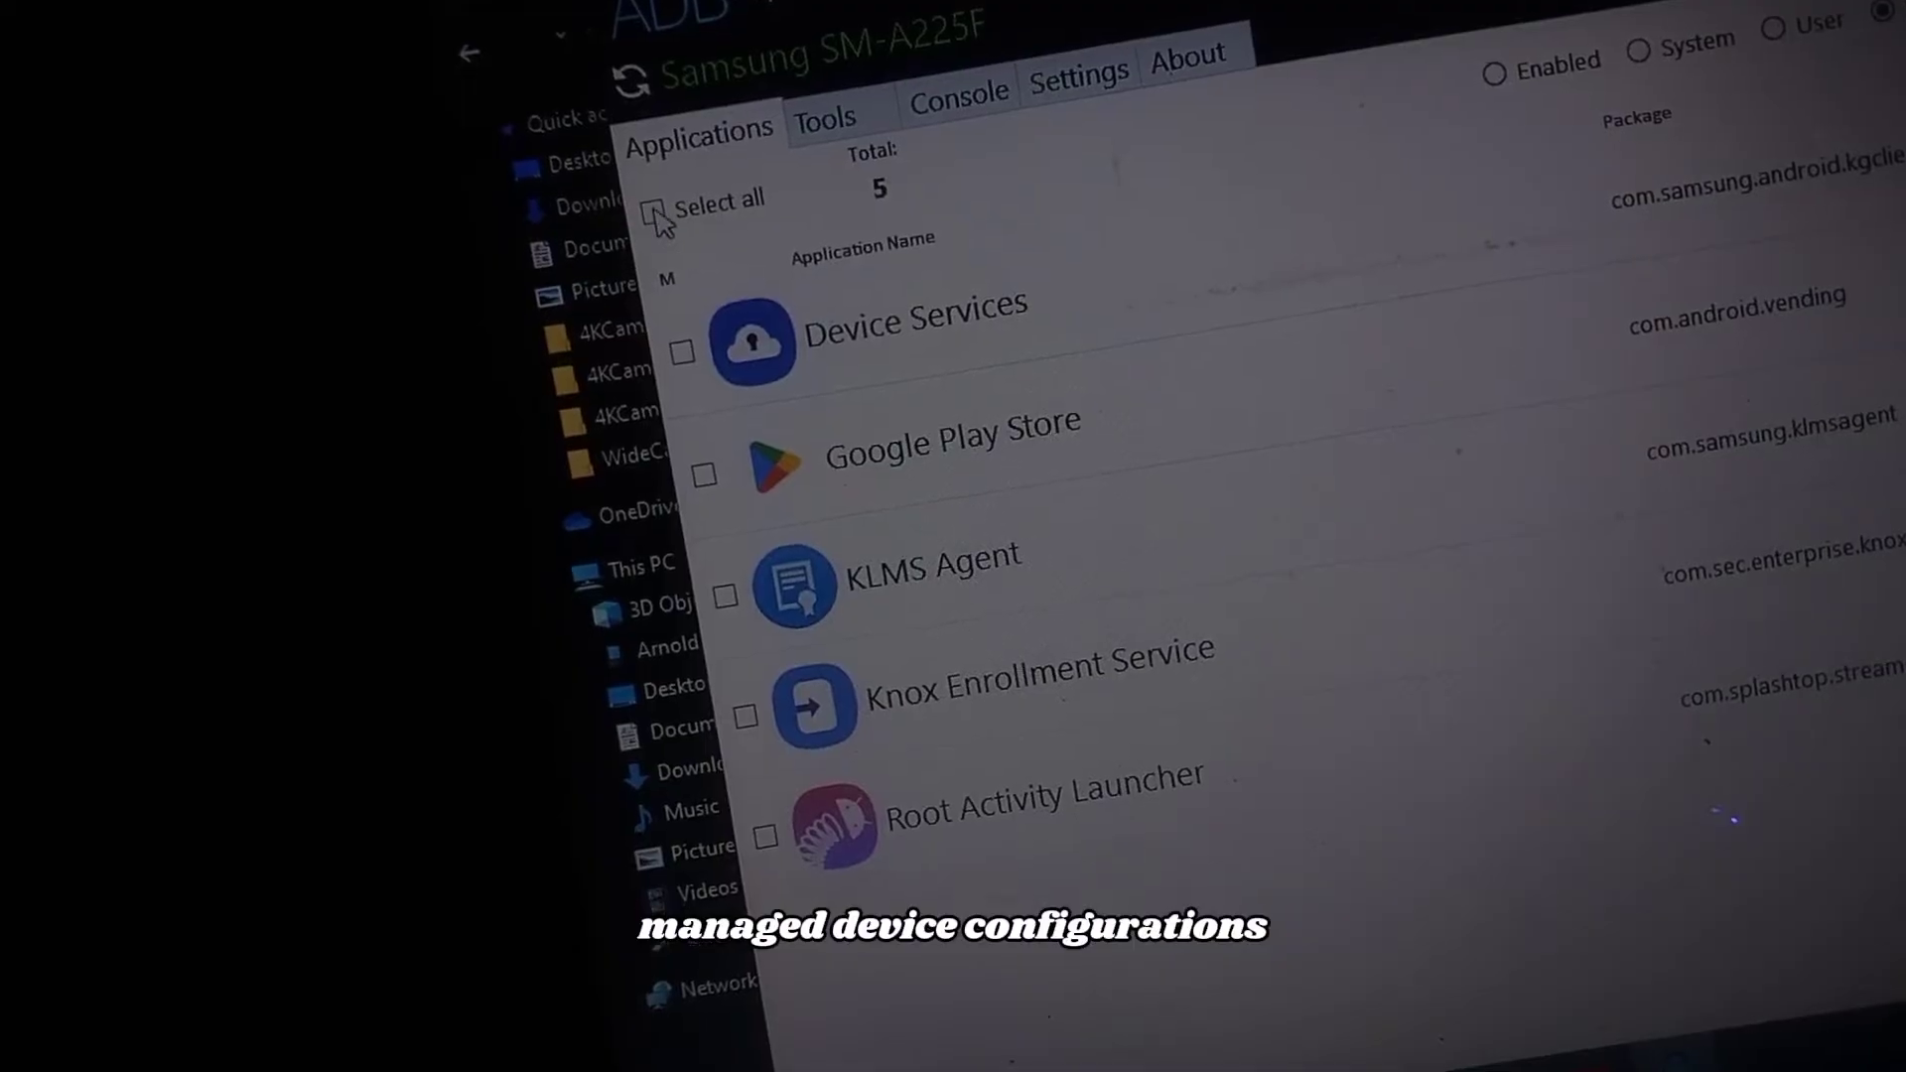
Step: Uninstall Device Services, KLMS Agent, Knox Enrollment Service and Root Activity Launcher, keeping Google Play Store
left_click(657, 209)
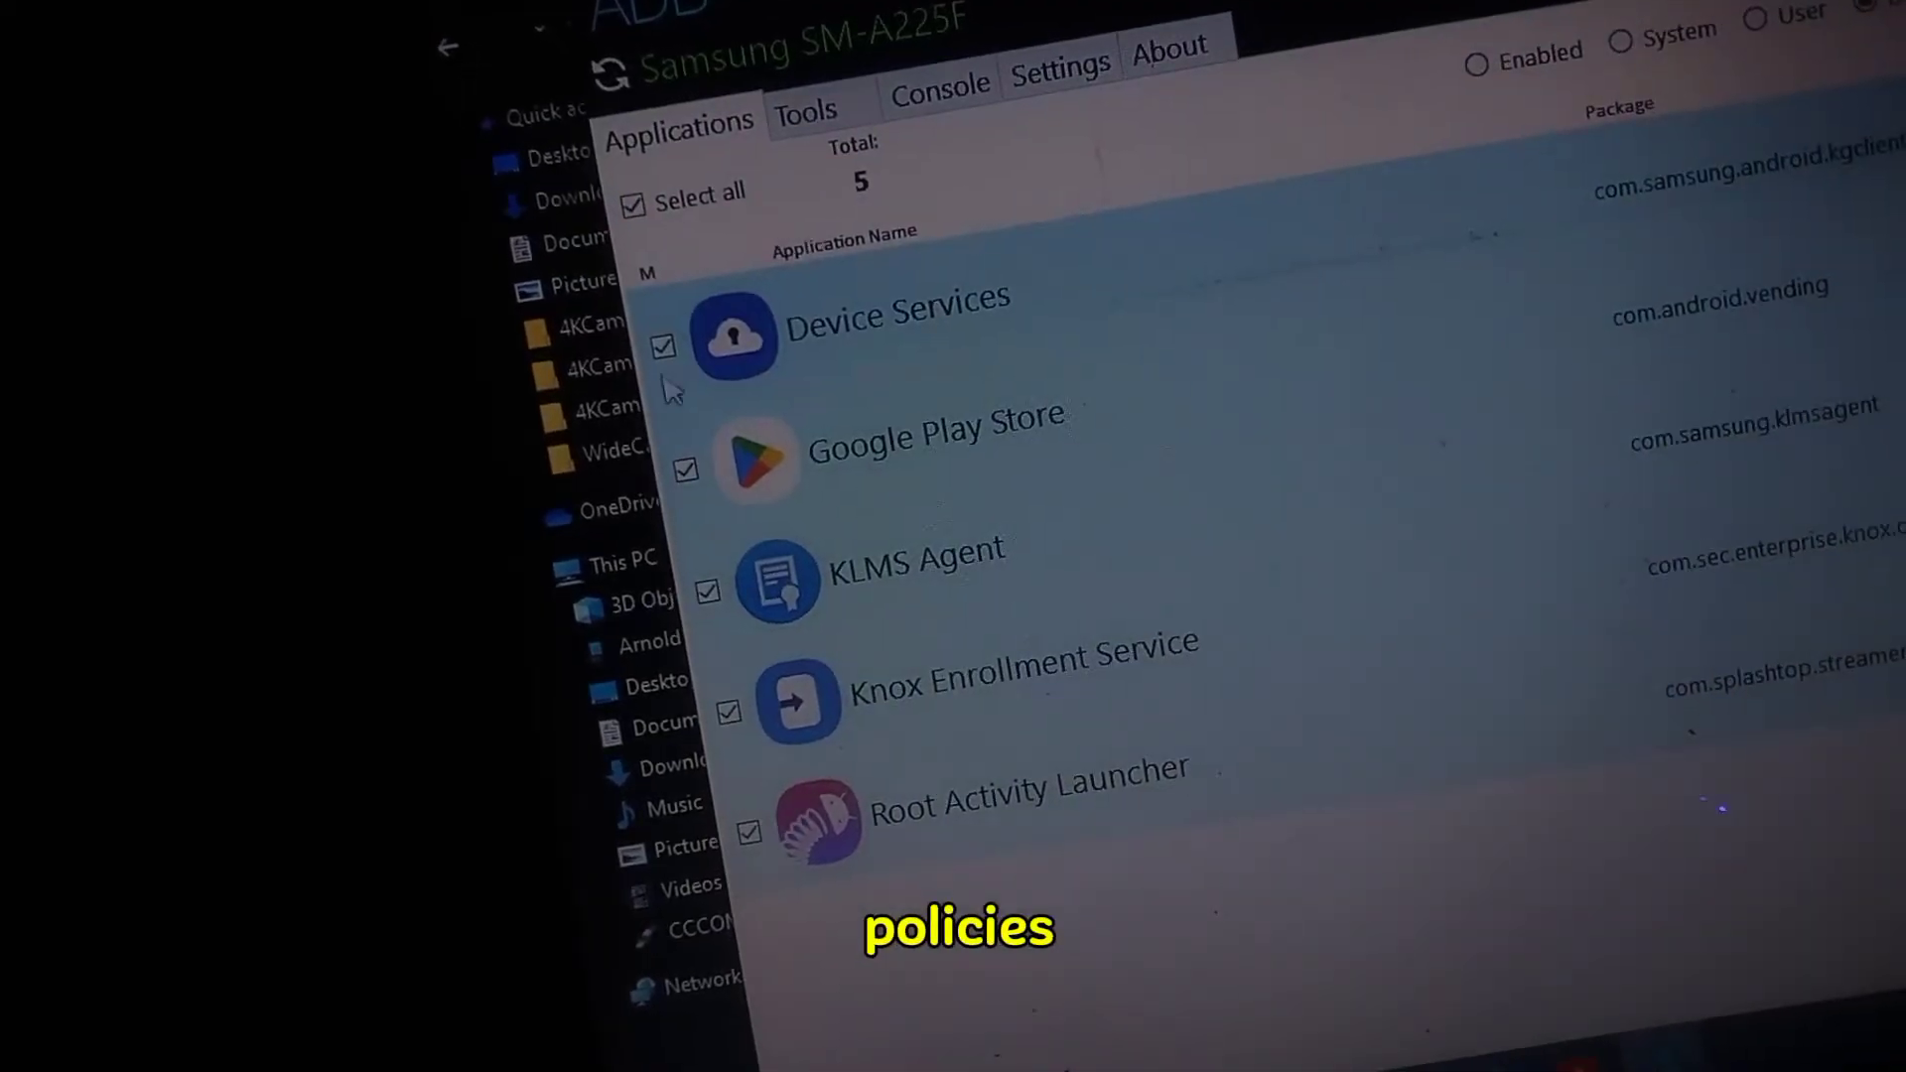
left_click(660, 464)
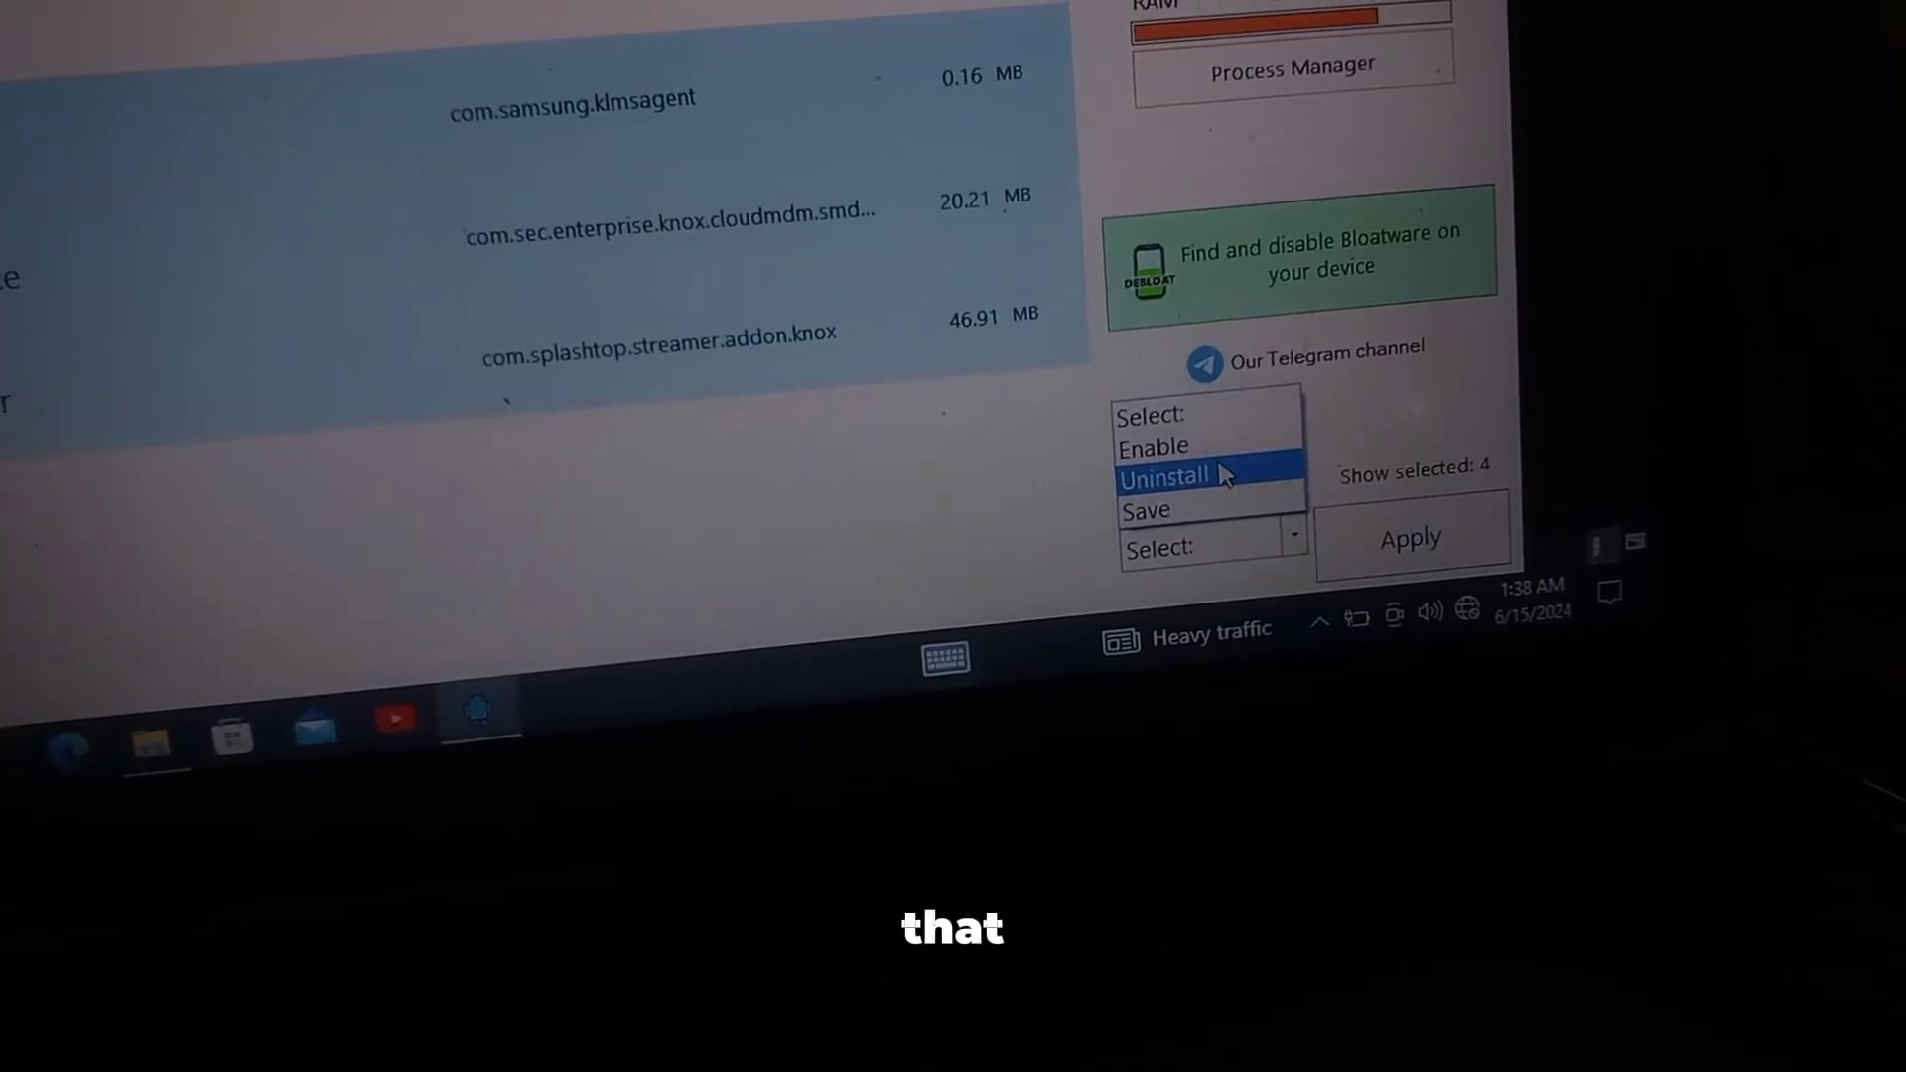
left_click(1167, 476)
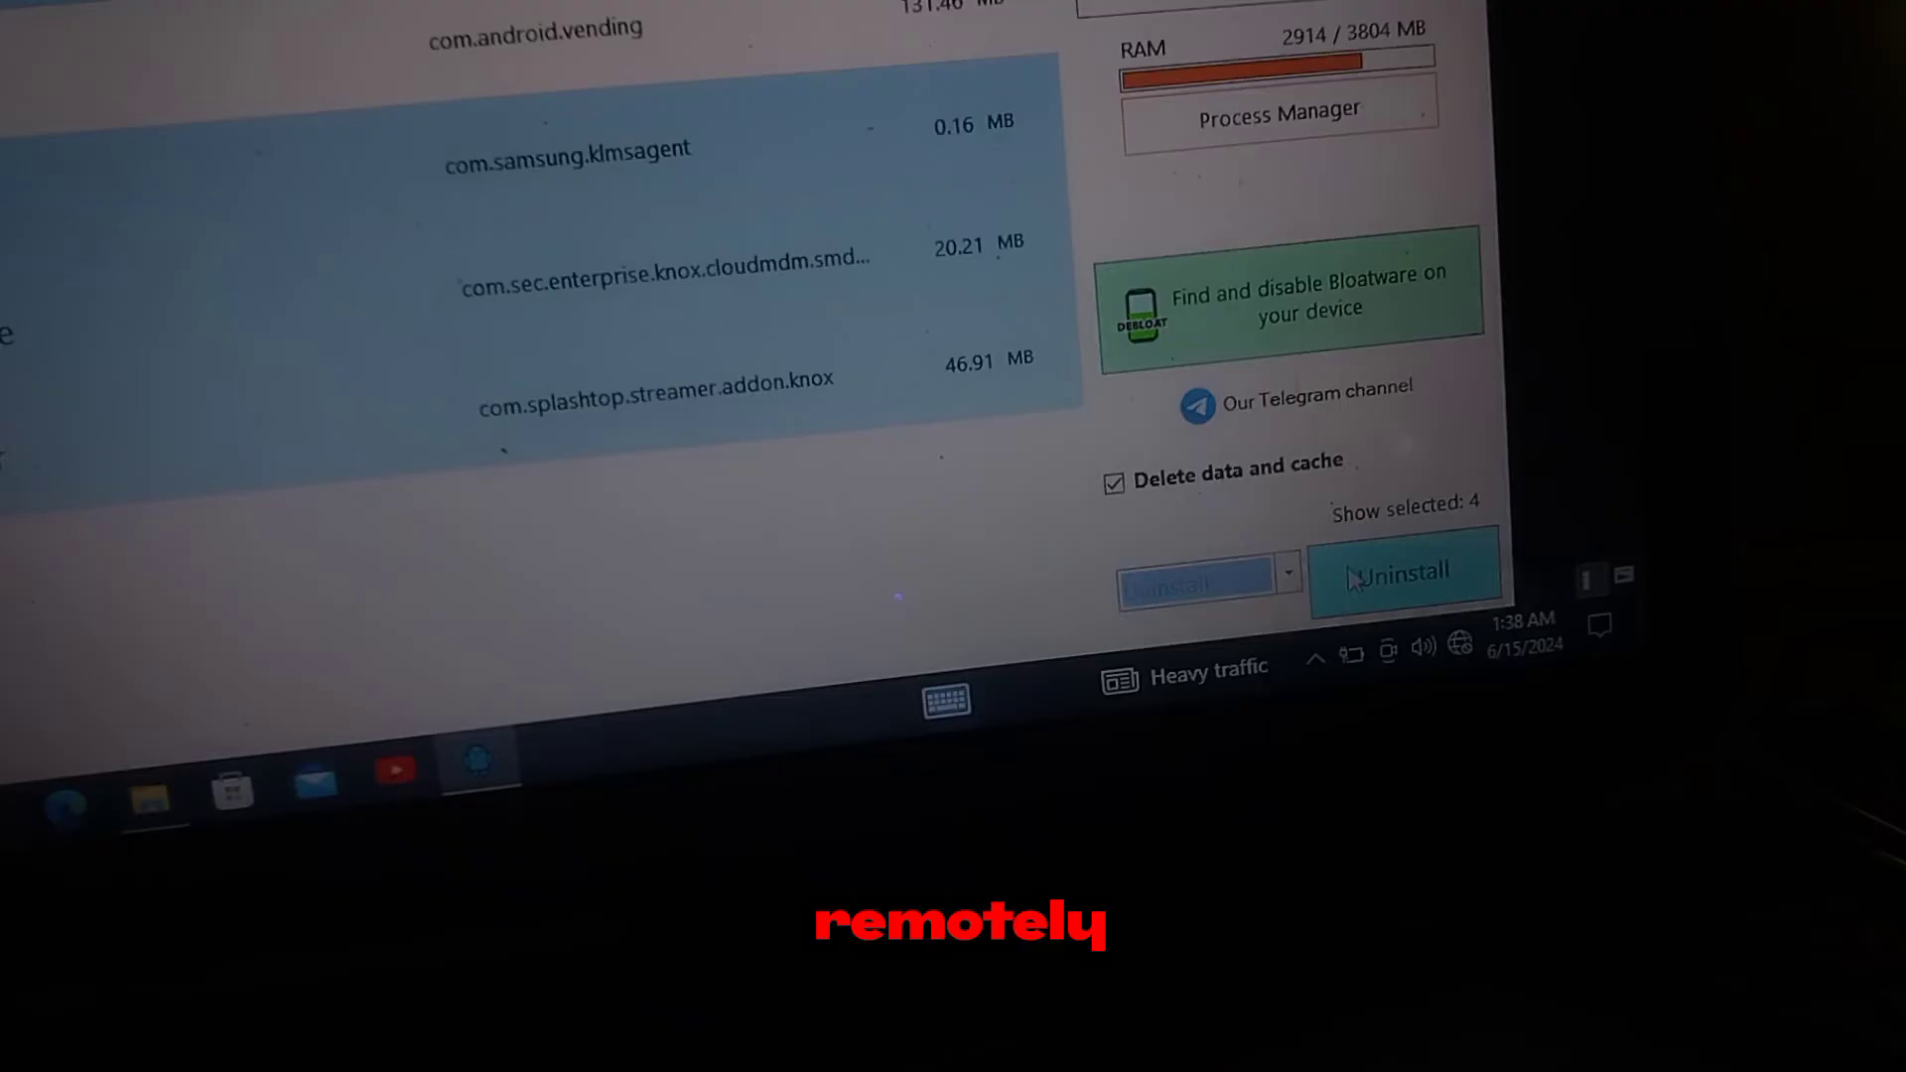
left_click(1398, 575)
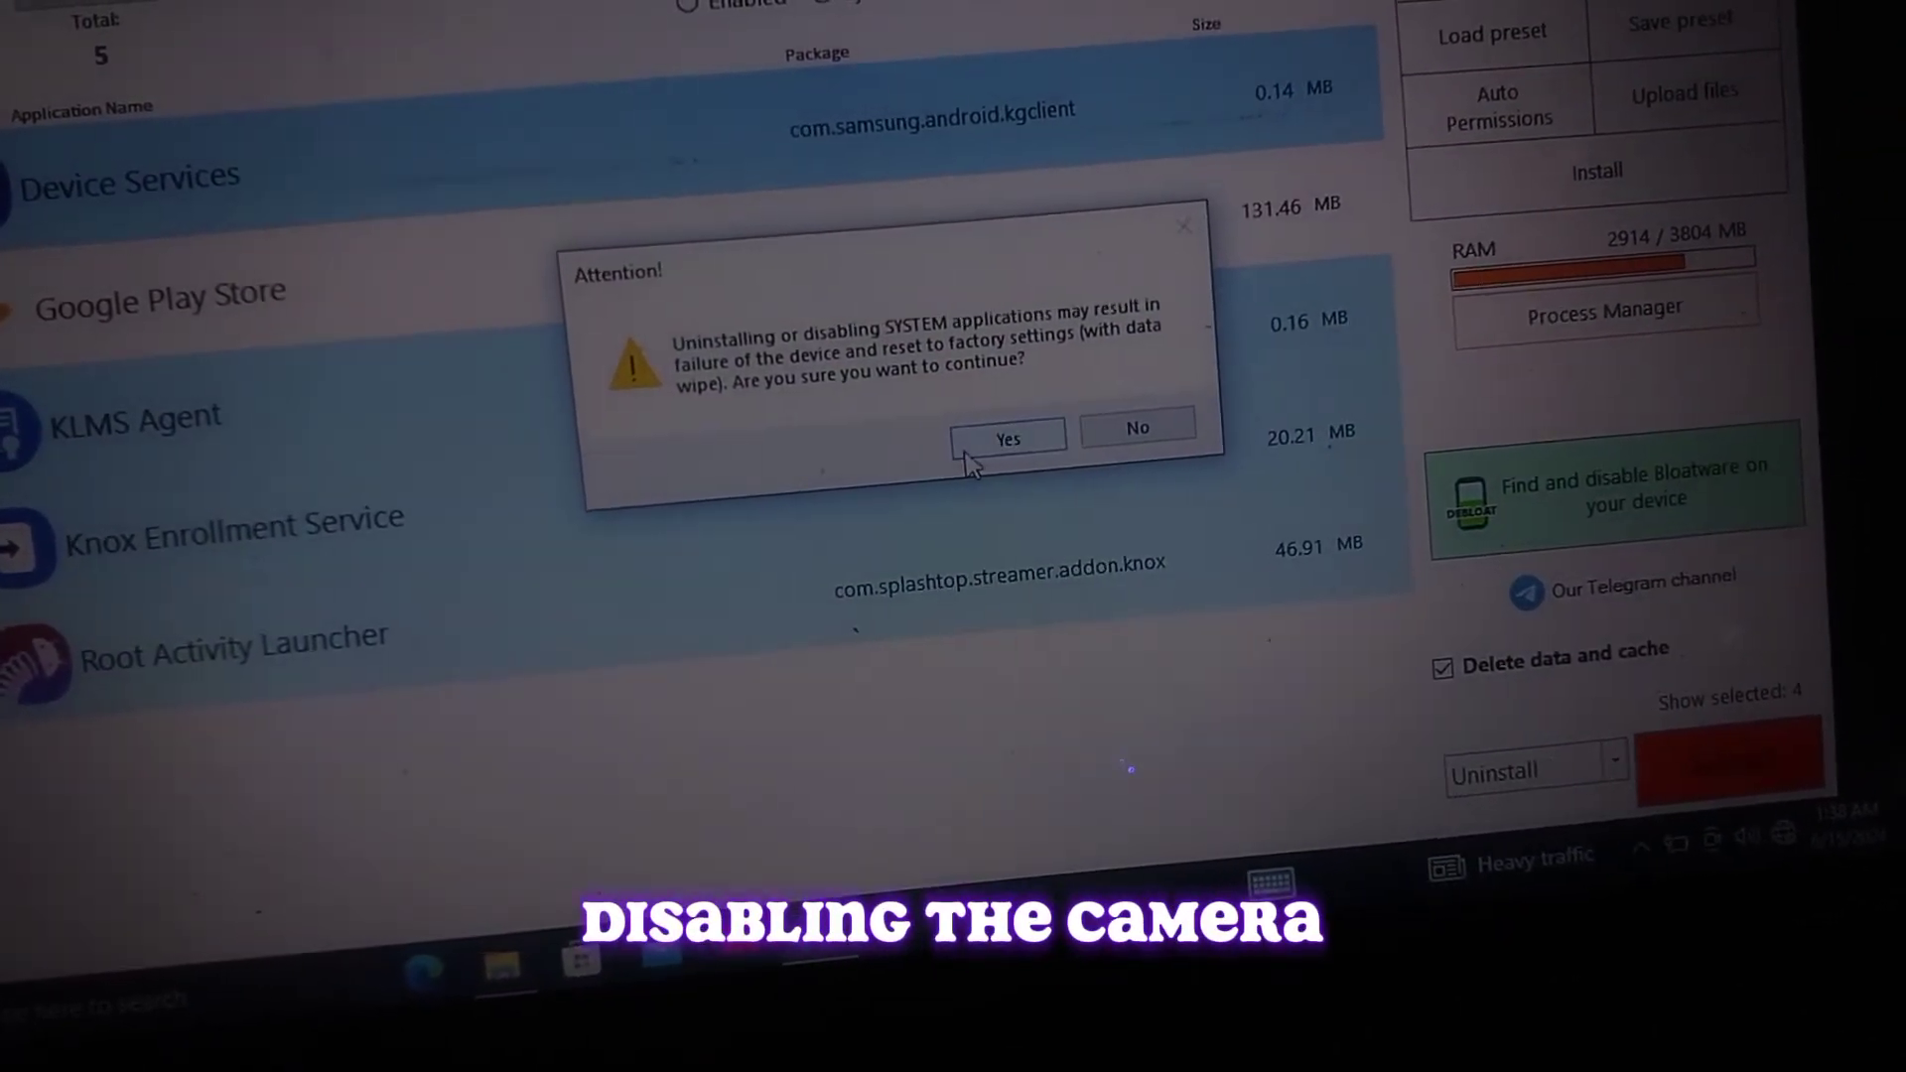
left_click(1006, 434)
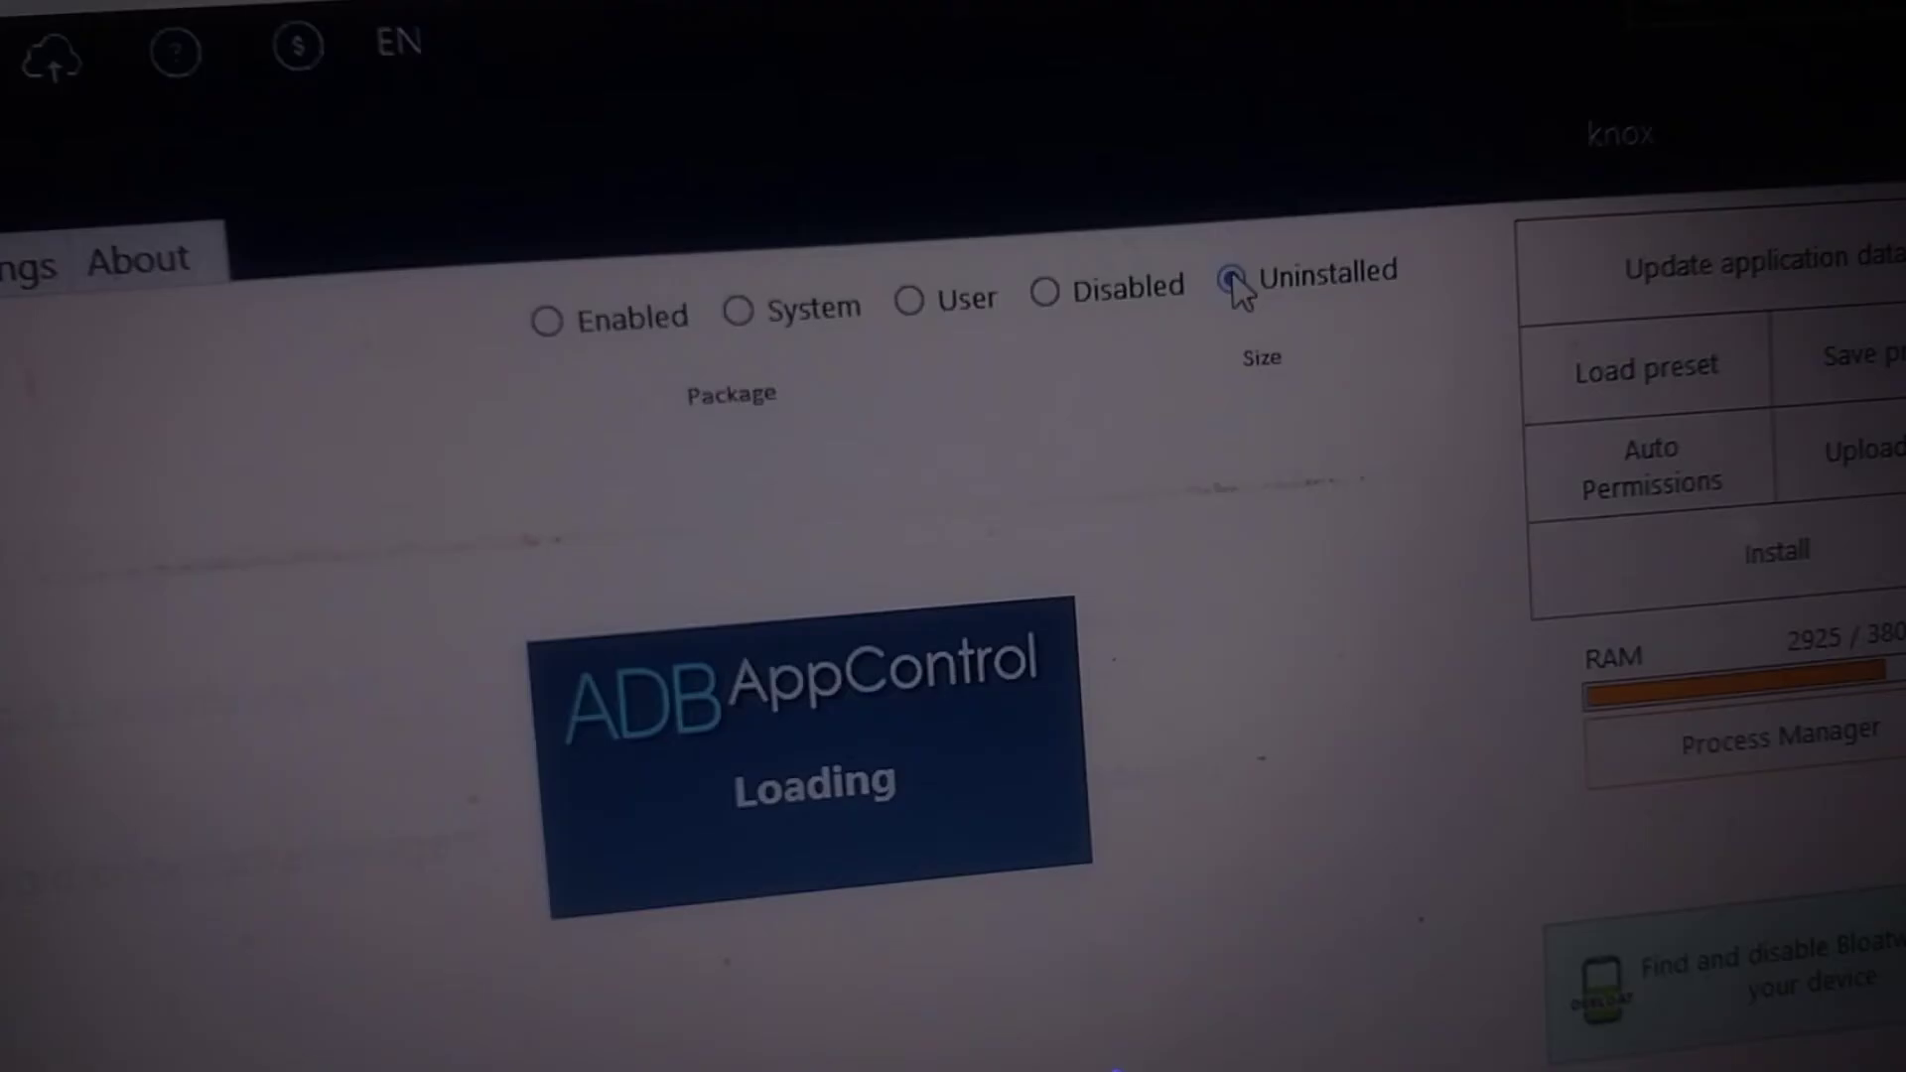
Step: Show the Uninstalled system applications list to review the removed Knox packages
left_click(1230, 276)
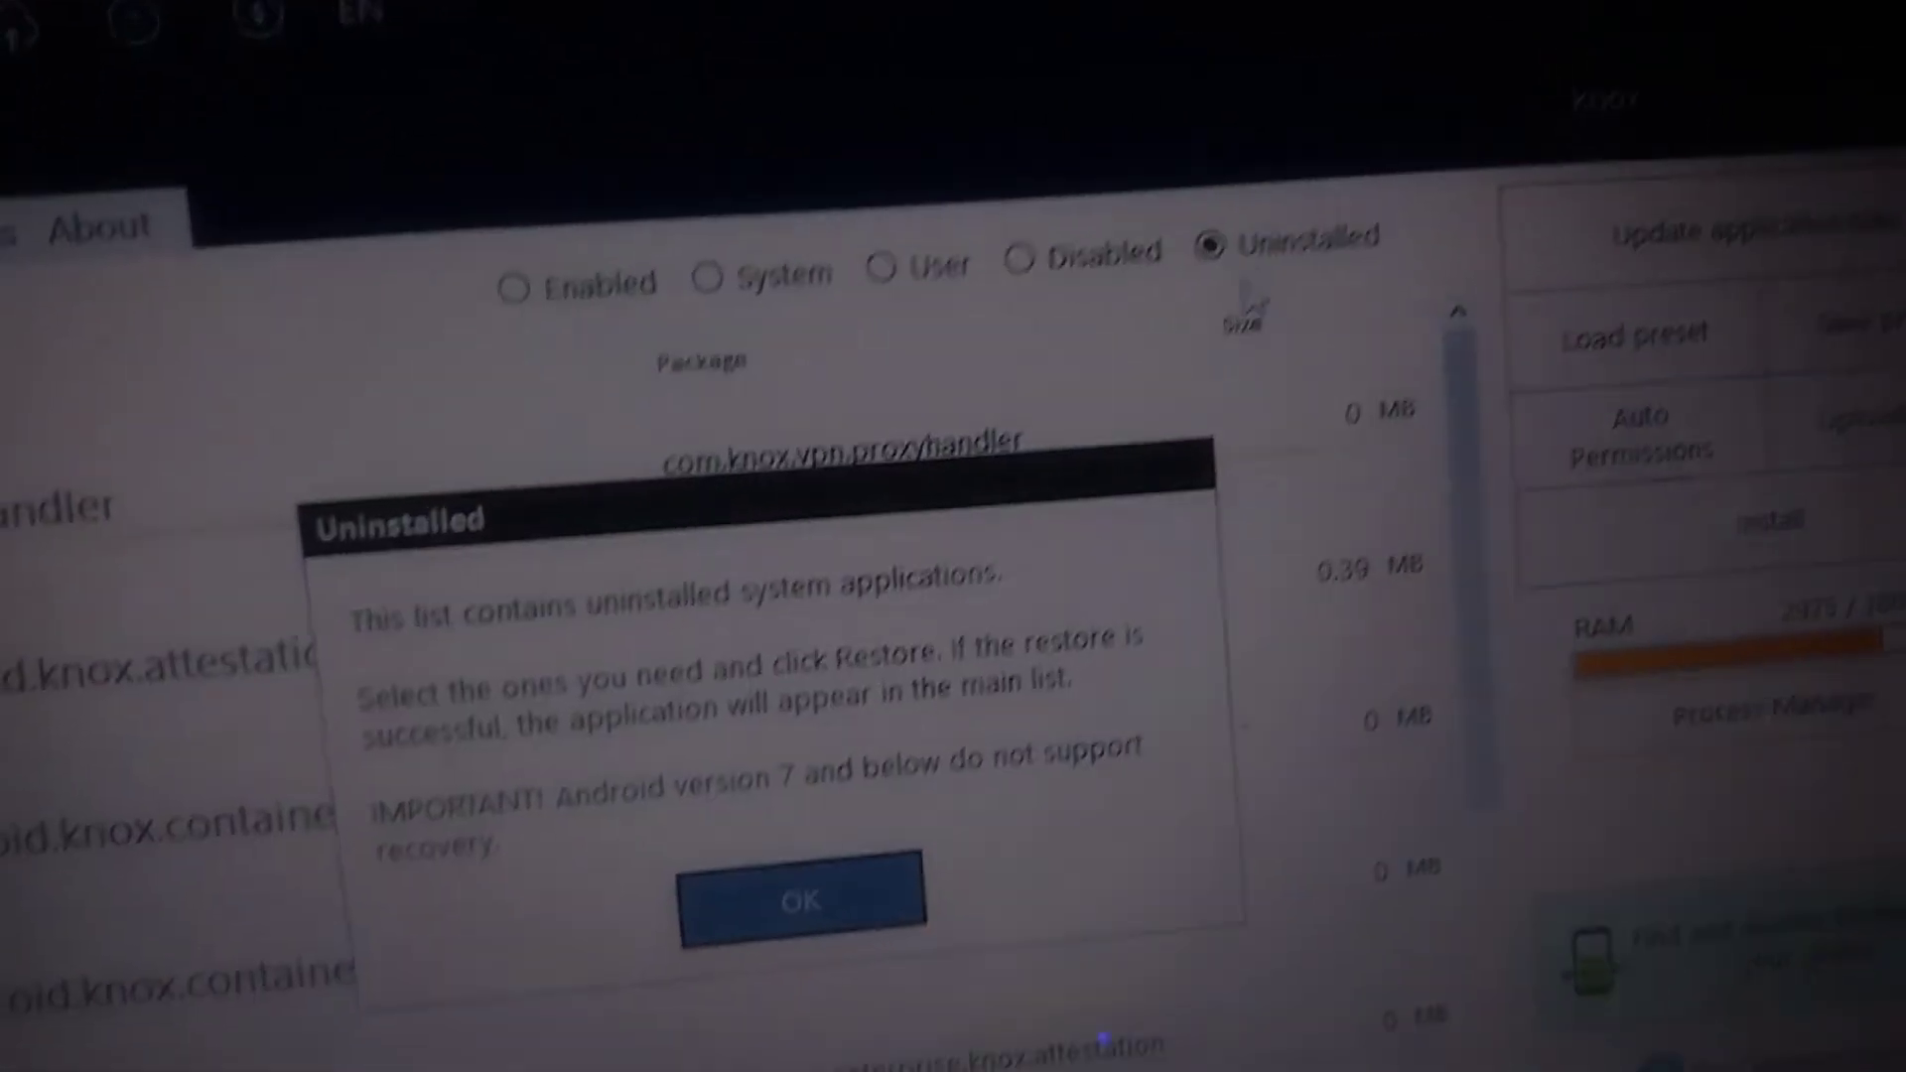